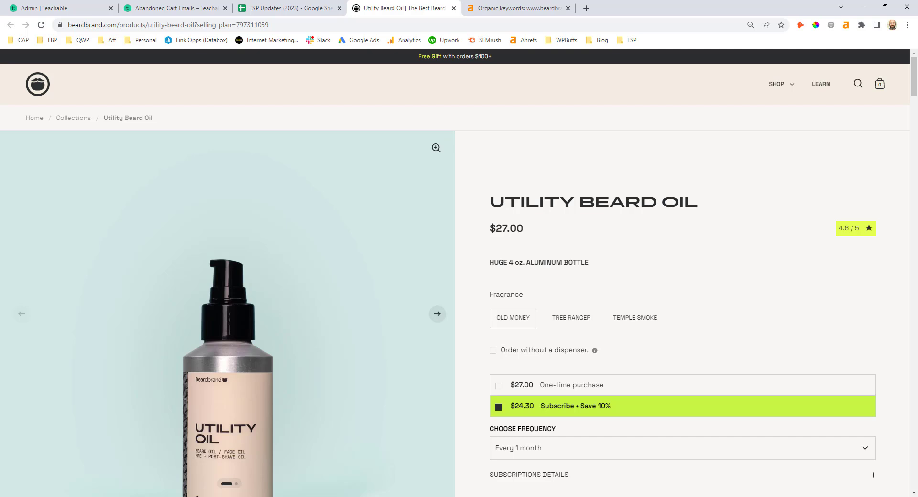
{"action": "mouse_move", "coordinate": [181, 96]}
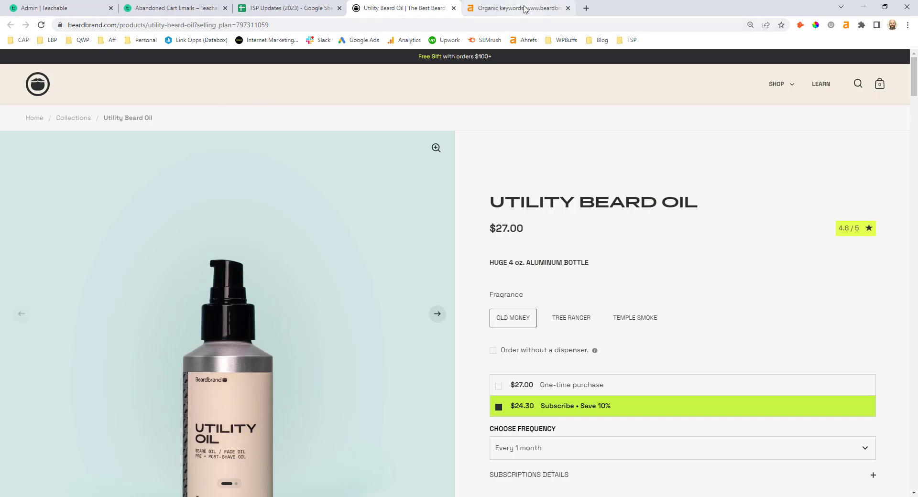
Switch to the Organic keywords report for the Utility Beard Oil URL, filtered to Position from 20.
{"action": "left_click", "coordinate": [515, 8]}
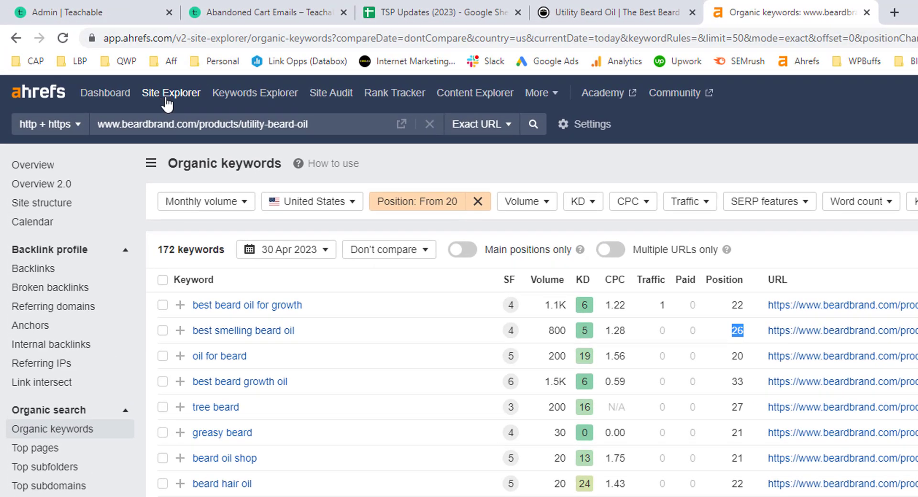
{"action": "mouse_move", "coordinate": [478, 145]}
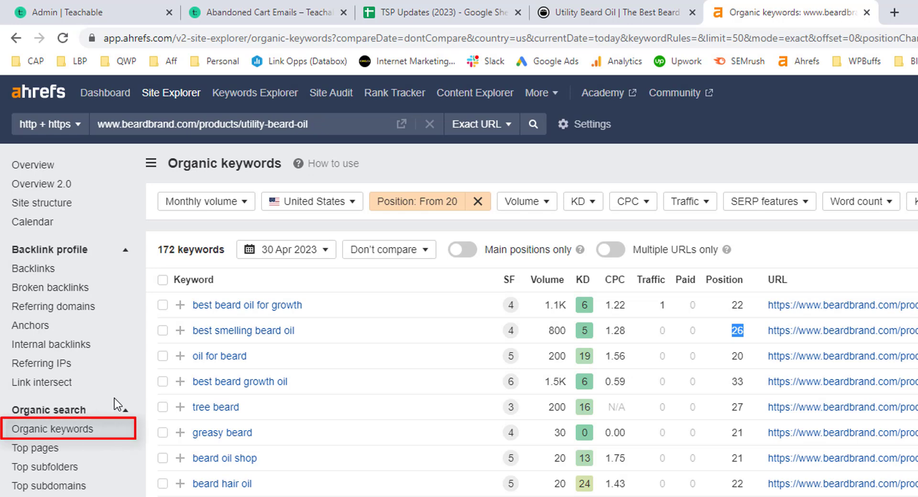
{"action": "mouse_move", "coordinate": [330, 236]}
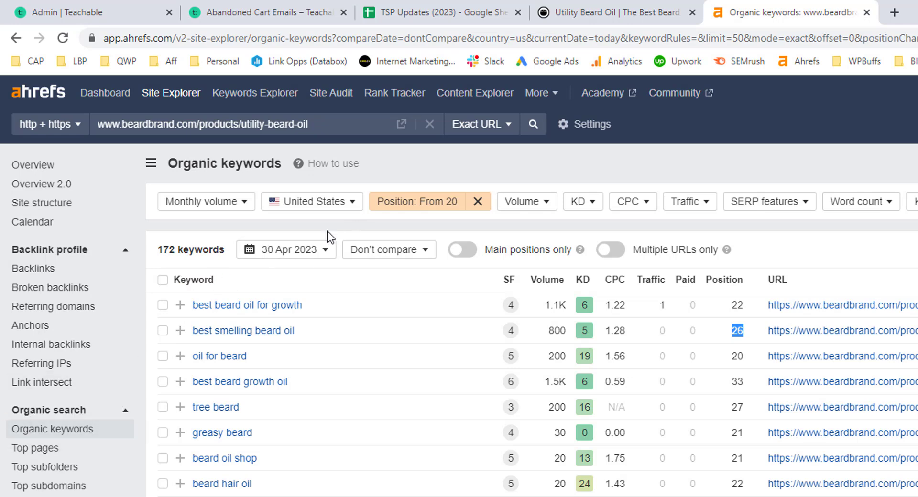
{"action": "mouse_move", "coordinate": [397, 218]}
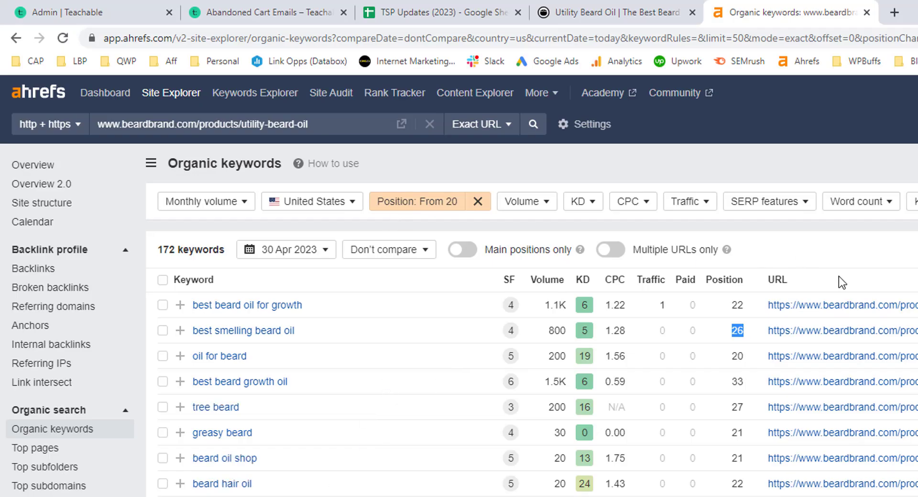
{"action": "mouse_move", "coordinate": [696, 270]}
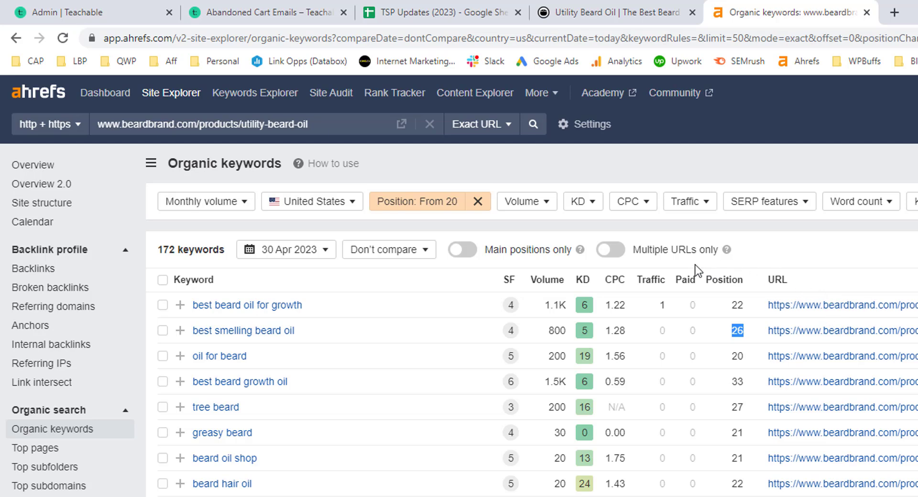
{"action": "mouse_move", "coordinate": [539, 252]}
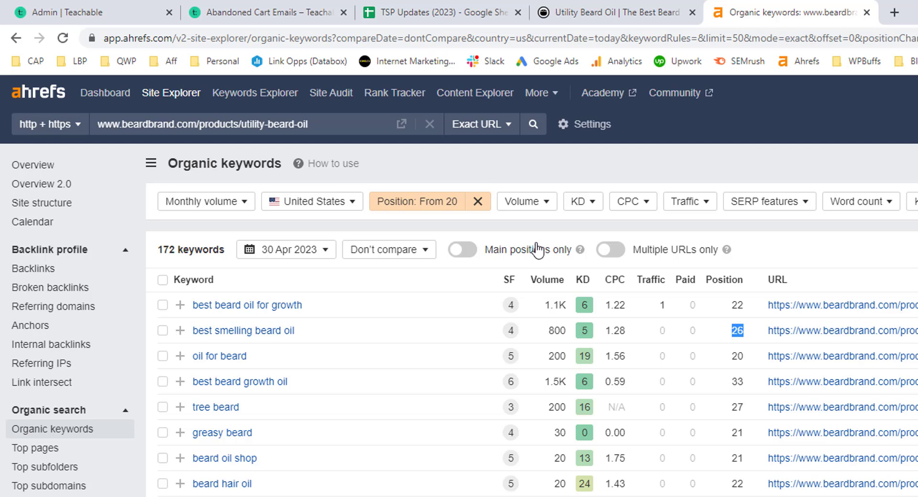
{"action": "mouse_move", "coordinate": [402, 210]}
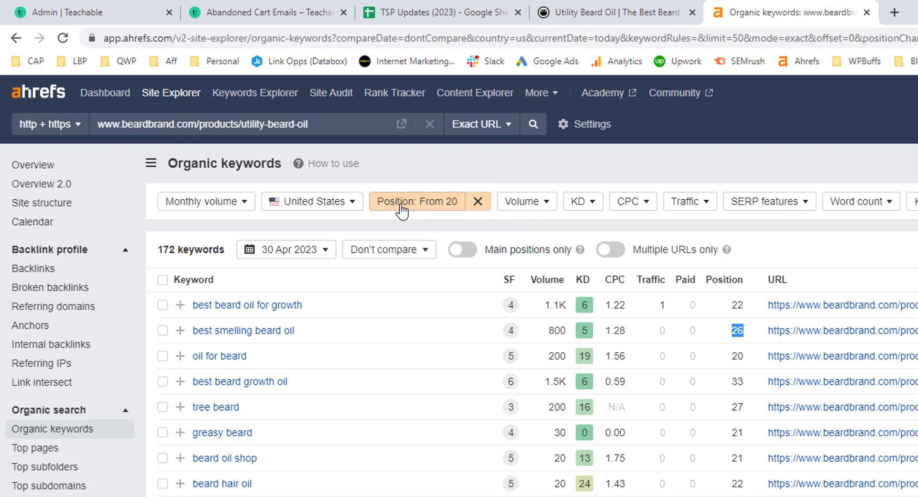
{"action": "mouse_move", "coordinate": [196, 242]}
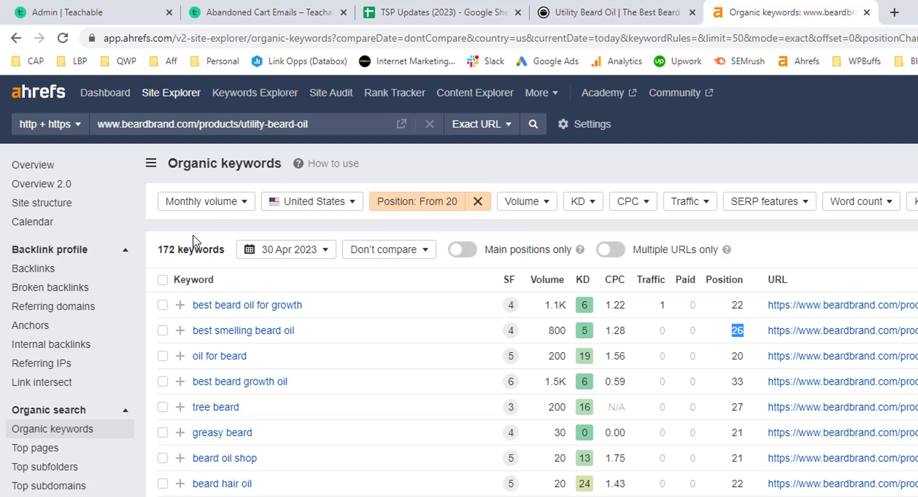
{"action": "mouse_move", "coordinate": [428, 211]}
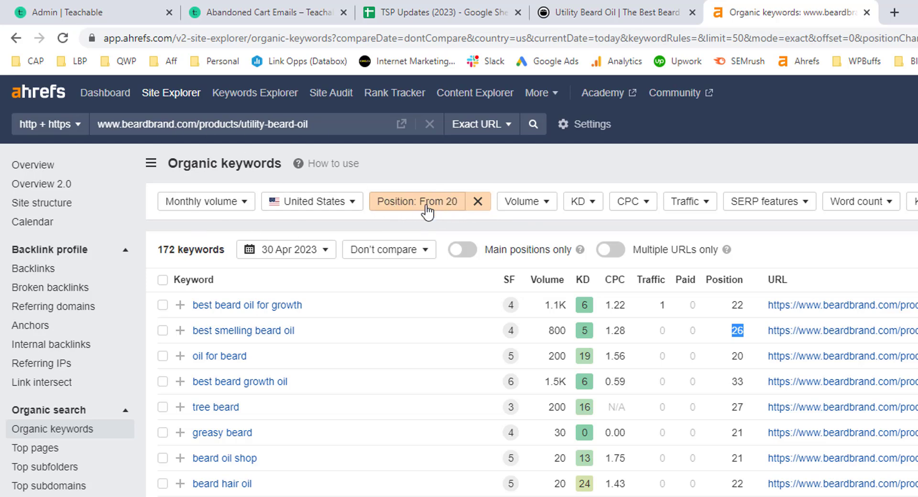
{"action": "mouse_move", "coordinate": [557, 234]}
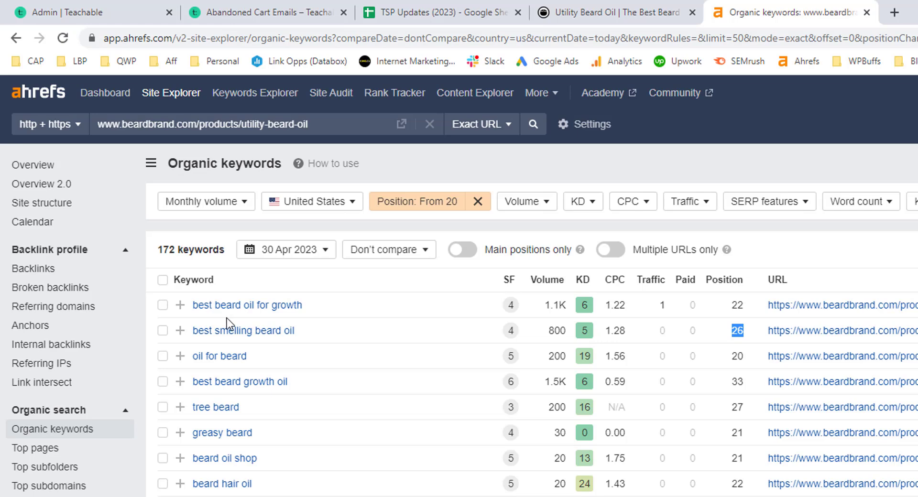
{"action": "mouse_move", "coordinate": [247, 305]}
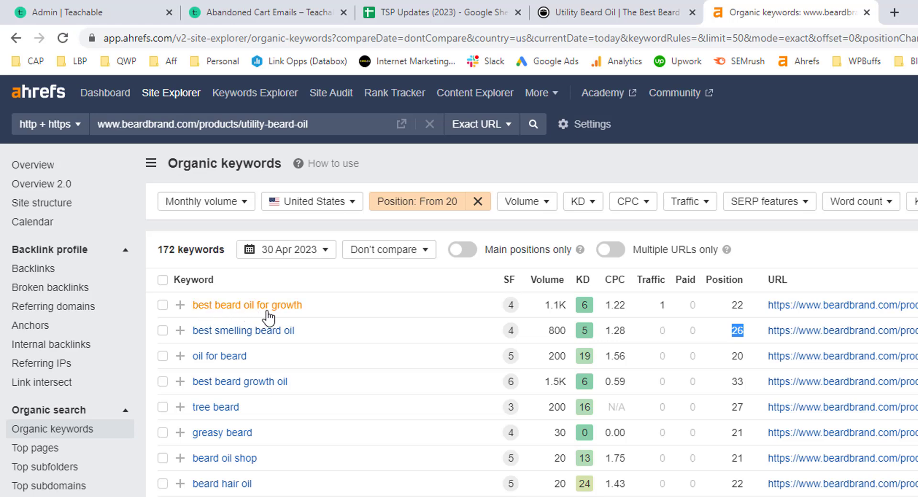
{"action": "mouse_move", "coordinate": [555, 305]}
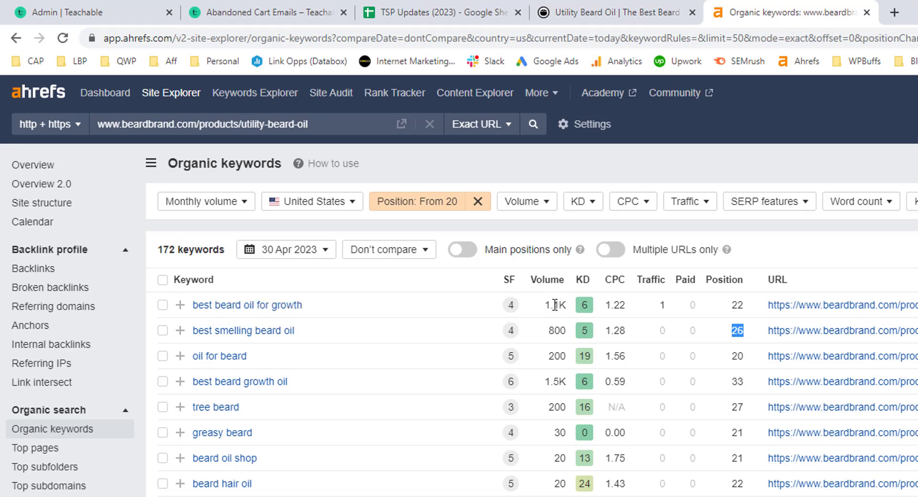
{"action": "left_click", "coordinate": [554, 305]}
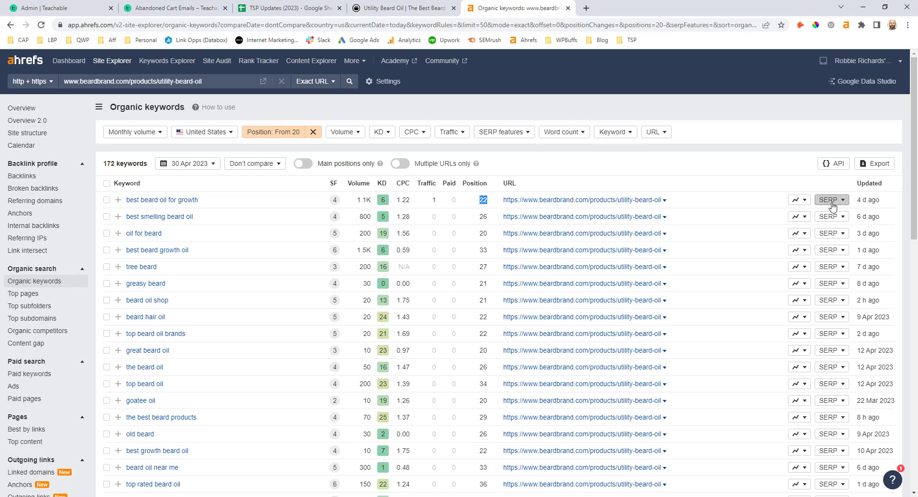
Expand the SERP overview for the keyword 'best beard oil for growth'.
{"action": "left_click", "coordinate": [827, 199]}
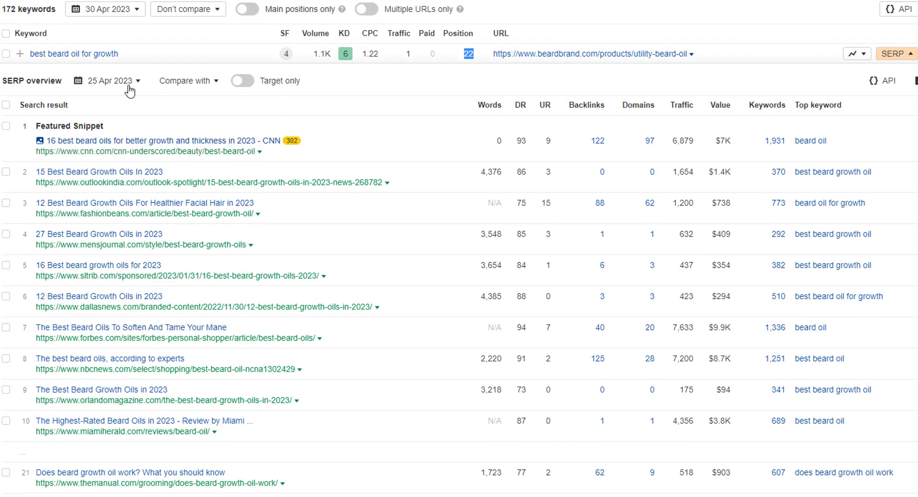
{"action": "mouse_move", "coordinate": [79, 277]}
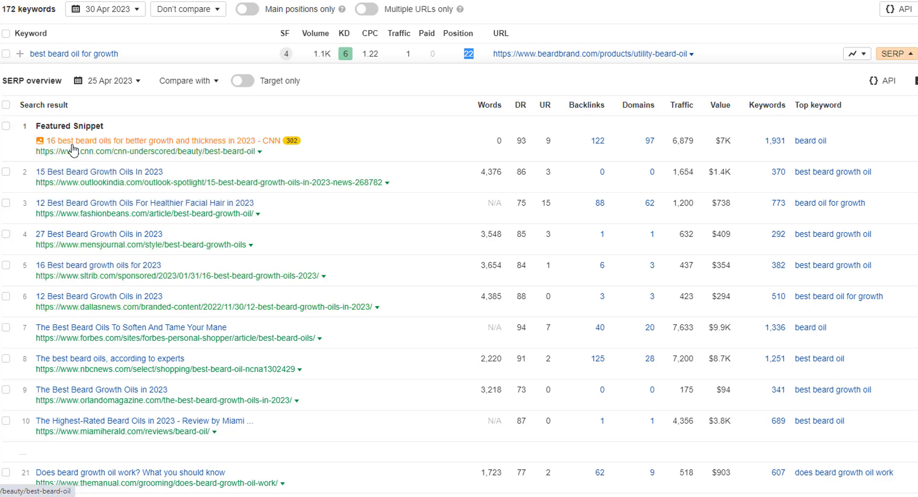
{"action": "mouse_move", "coordinate": [829, 203]}
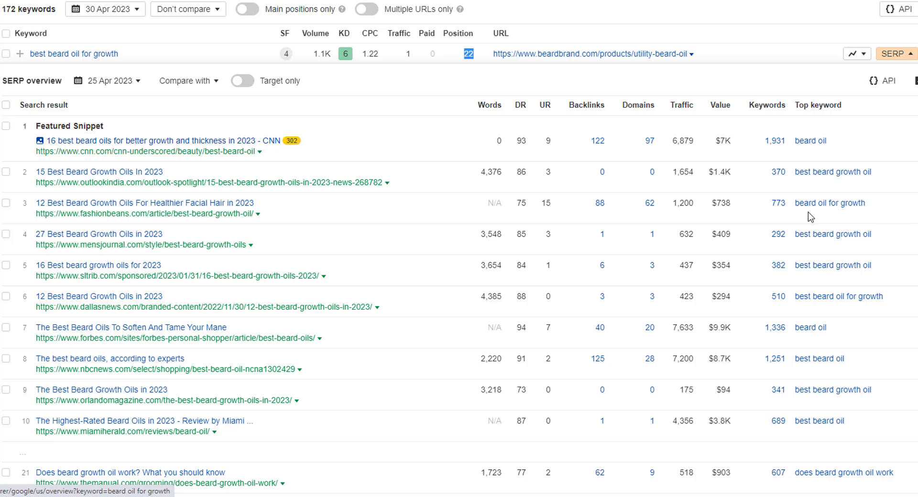
{"action": "mouse_move", "coordinate": [91, 179]}
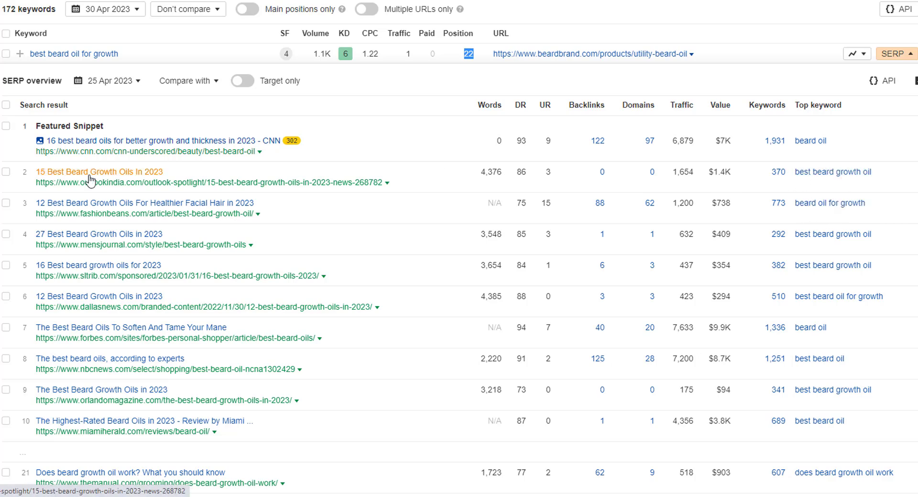
{"action": "mouse_move", "coordinate": [80, 209]}
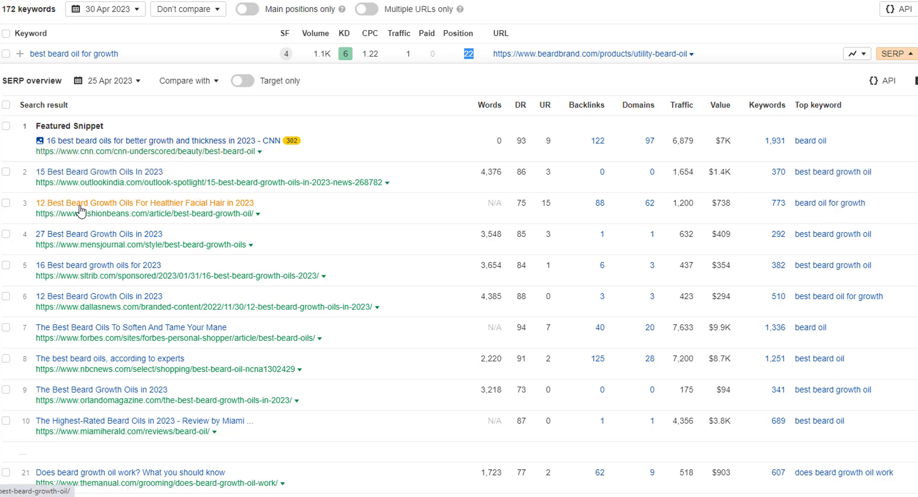
{"action": "mouse_move", "coordinate": [86, 188]}
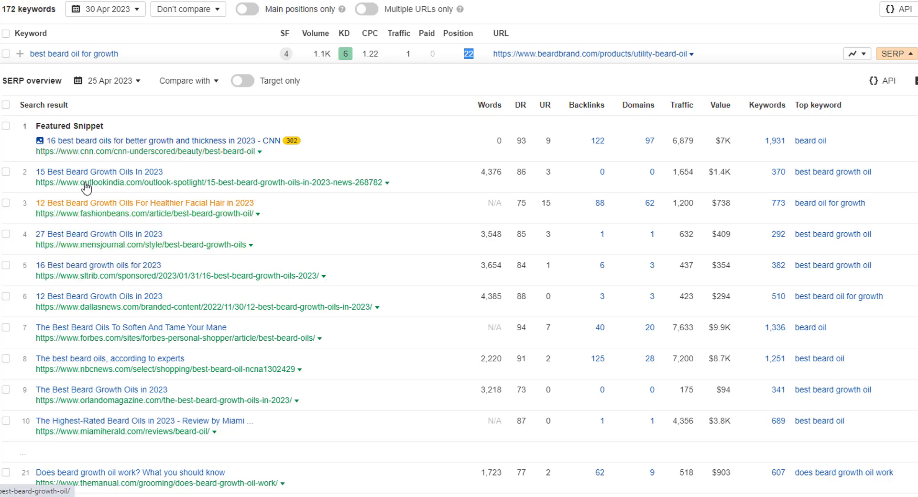
{"action": "mouse_move", "coordinate": [79, 193]}
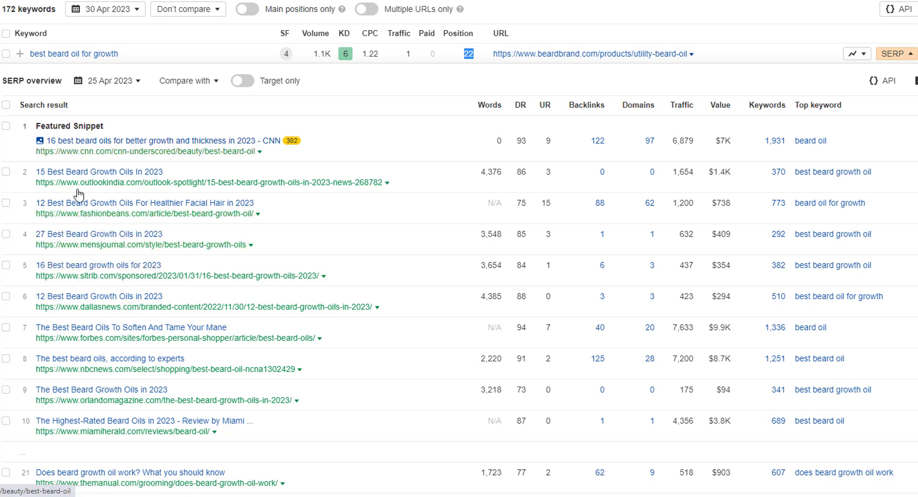
{"action": "mouse_move", "coordinate": [66, 257]}
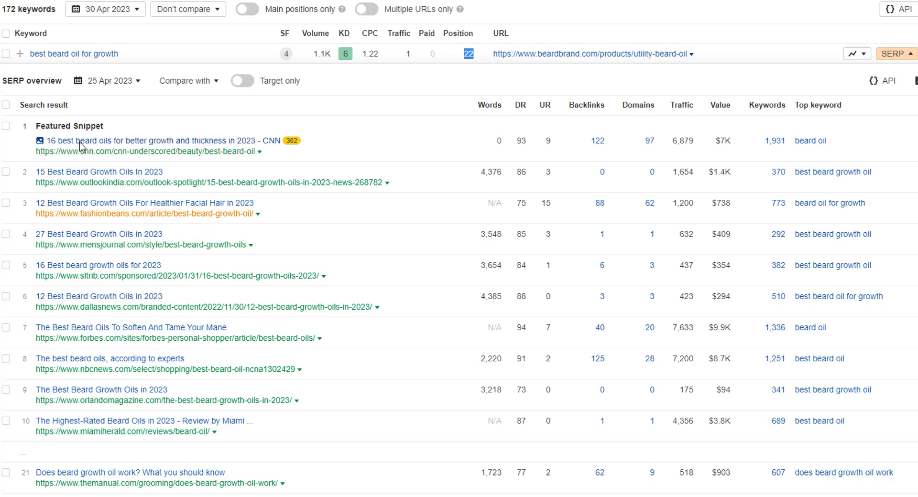
{"action": "mouse_move", "coordinate": [260, 65]}
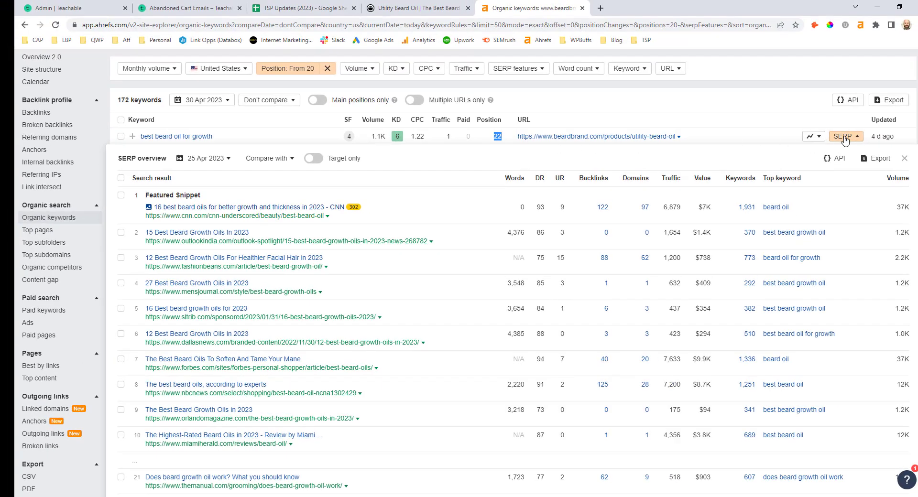
Collapse 'best beard oil for growth' and expand the SERP overview for 'best smelling beard oil'.
{"action": "left_click", "coordinate": [842, 135]}
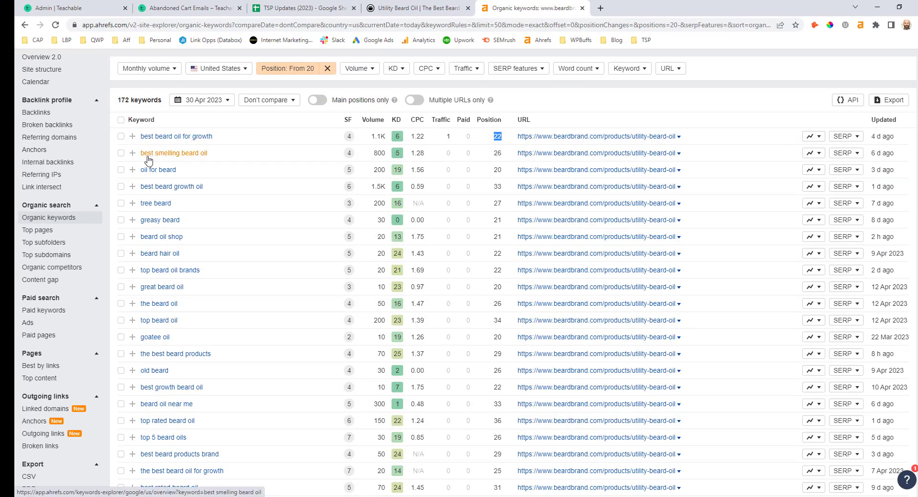
{"action": "mouse_move", "coordinate": [205, 158]}
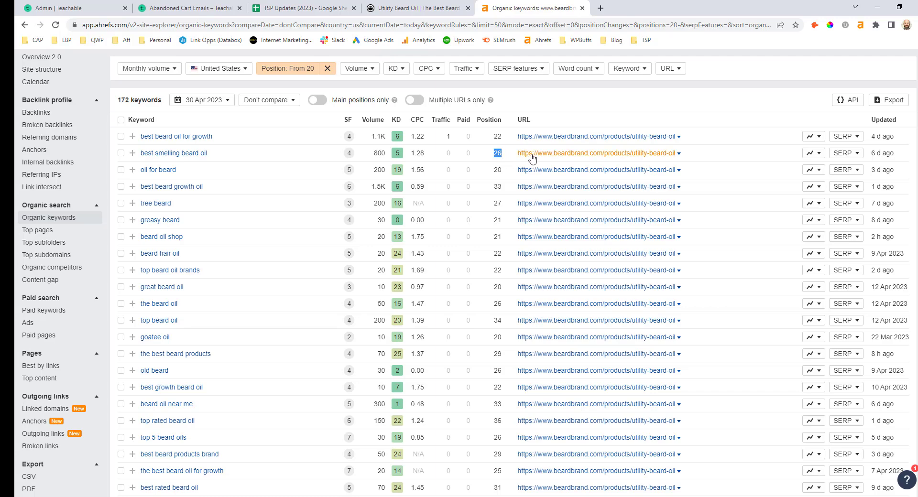
{"action": "mouse_move", "coordinate": [845, 153]}
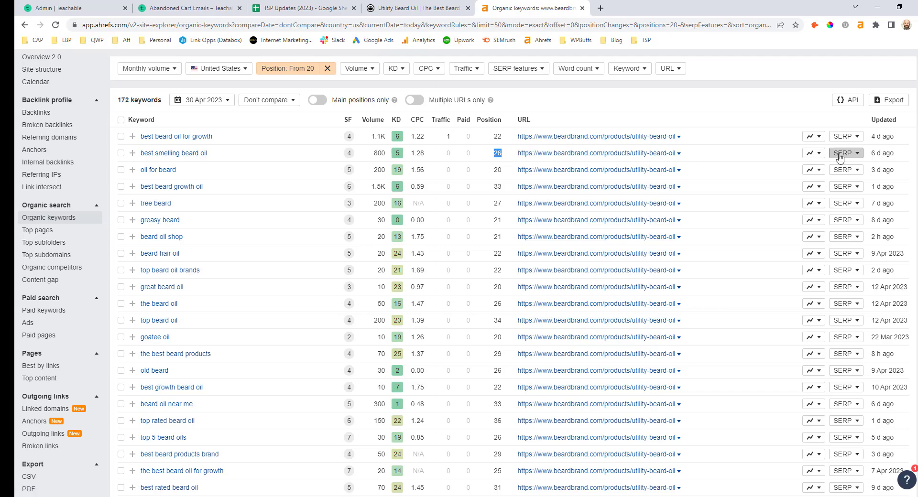
{"action": "left_click", "coordinate": [845, 153]}
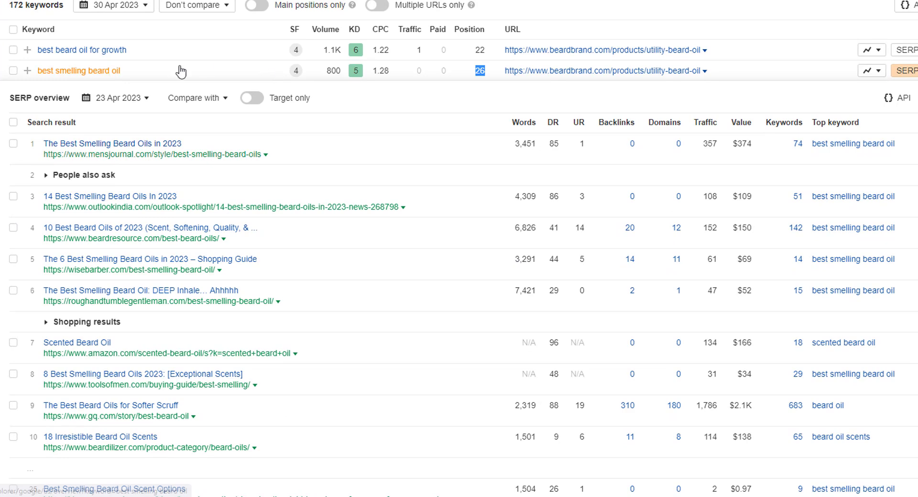
{"action": "scroll", "scroll_direction": "down", "scroll_amount": 3}
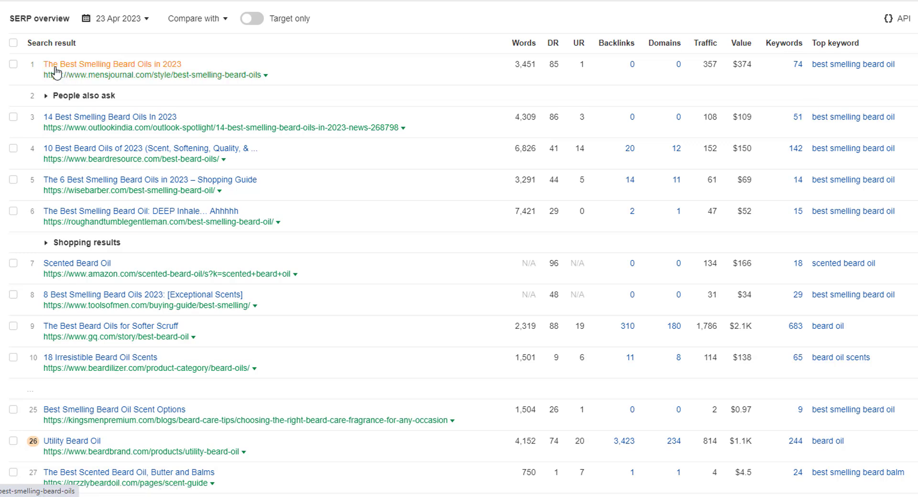
{"action": "mouse_move", "coordinate": [83, 71]}
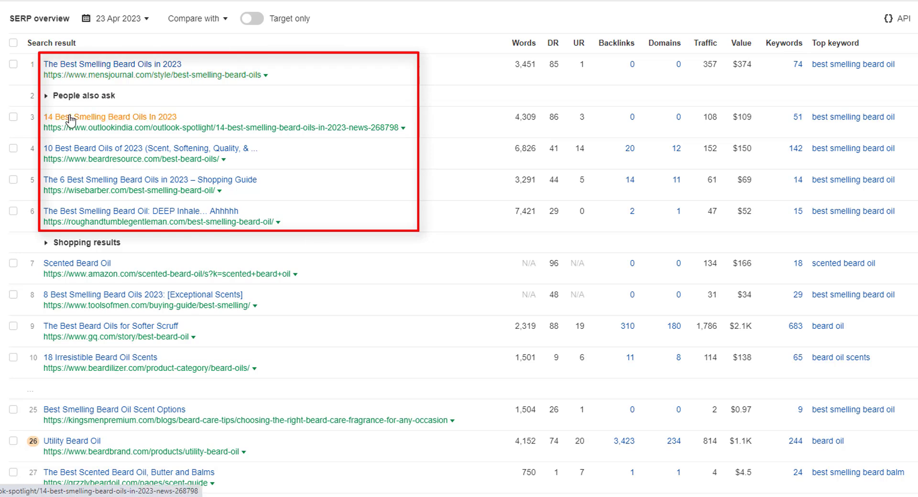
{"action": "mouse_move", "coordinate": [89, 184]}
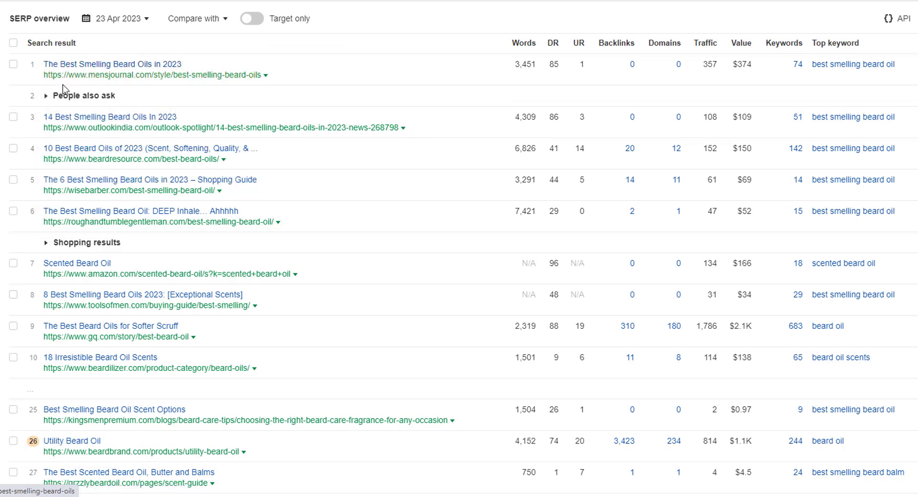
{"action": "mouse_move", "coordinate": [51, 200]}
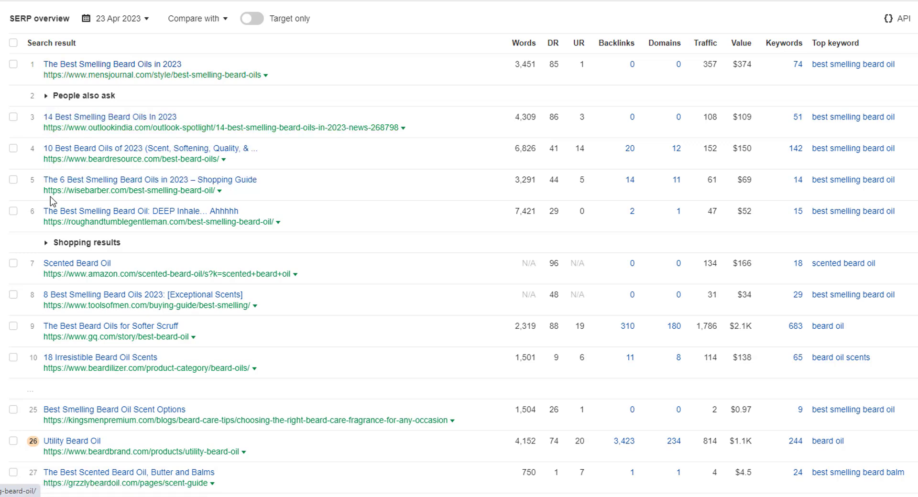
{"action": "mouse_move", "coordinate": [644, 169]}
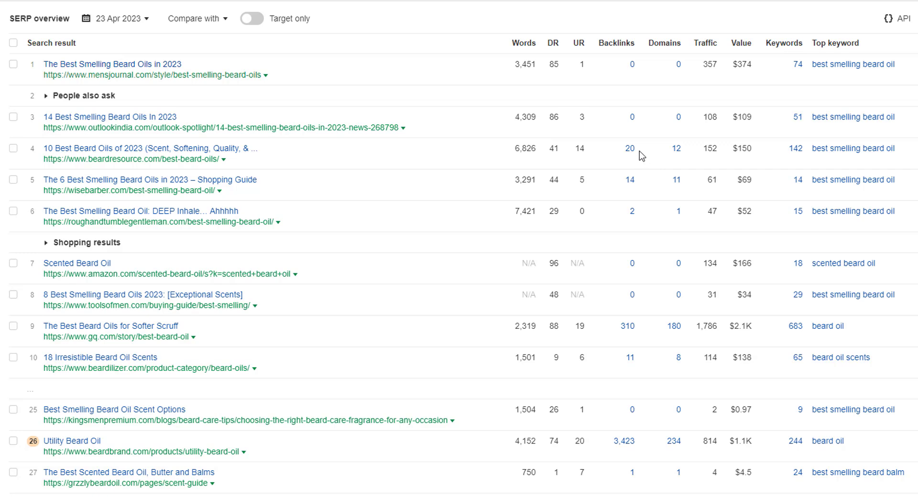
{"action": "mouse_move", "coordinate": [508, 69]}
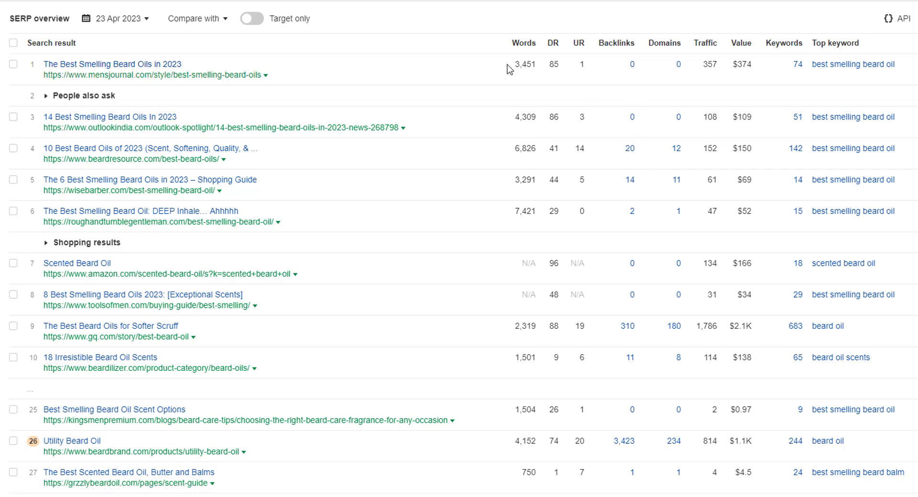
{"action": "mouse_move", "coordinate": [450, 73]}
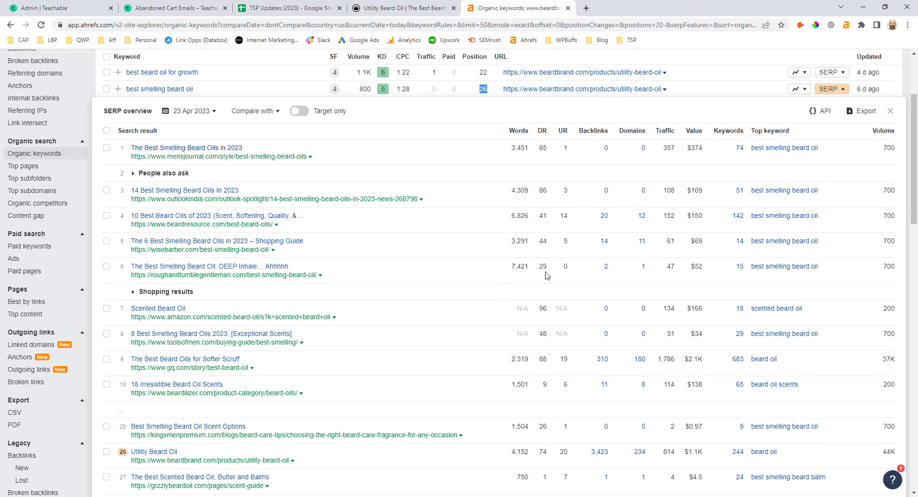
Collapse the 'best smelling beard oil' SERP overview, leaving the 172-keyword list.
{"action": "left_click", "coordinate": [889, 111]}
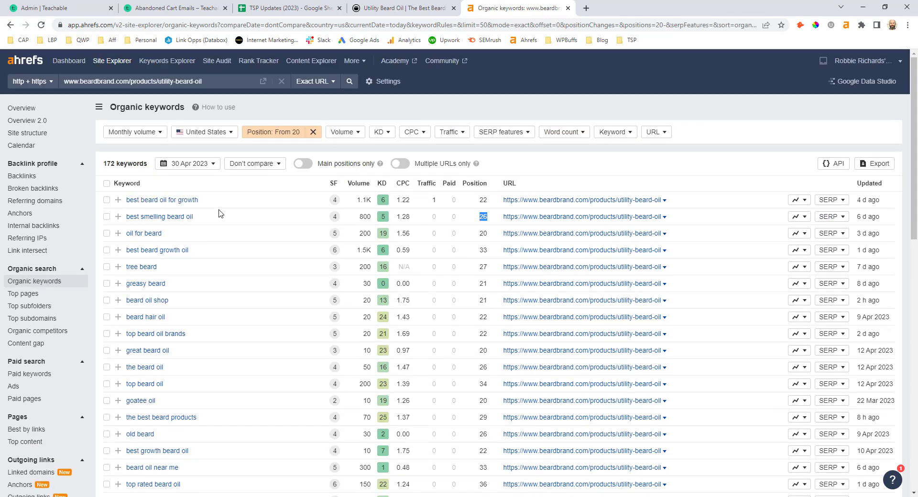
{"action": "mouse_move", "coordinate": [279, 148]}
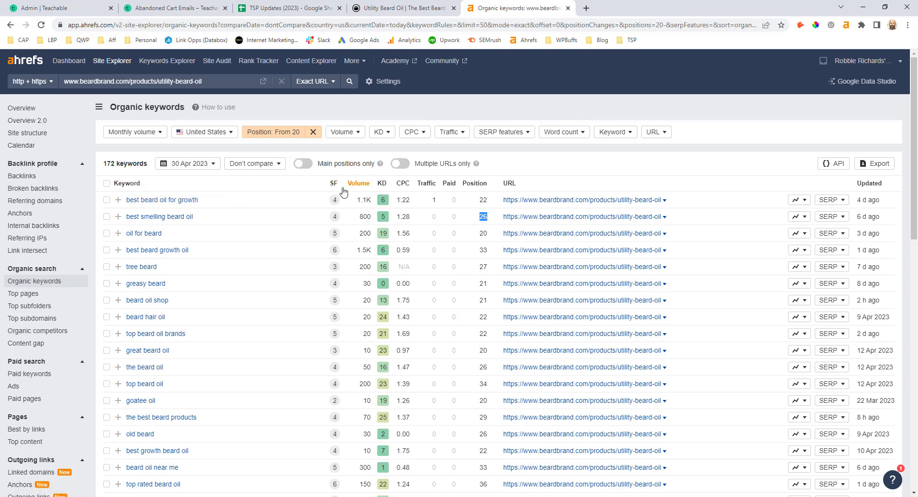
{"action": "mouse_move", "coordinate": [383, 196]}
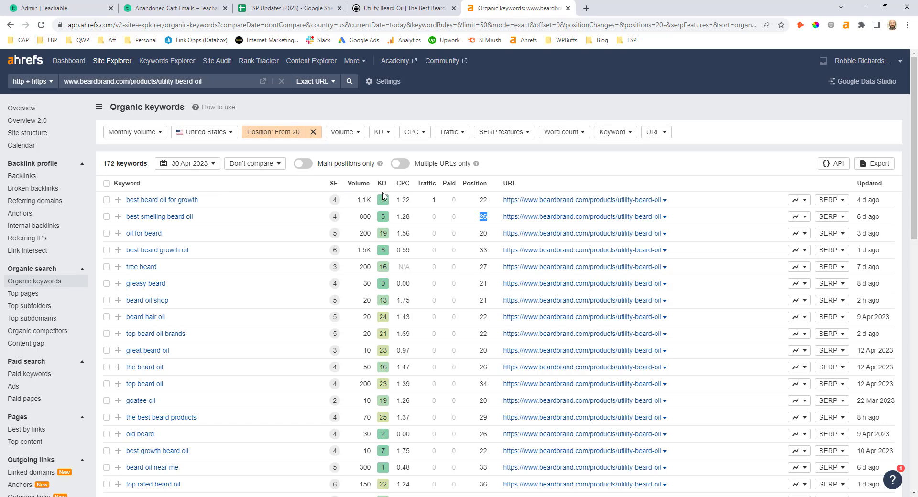
{"action": "mouse_move", "coordinate": [830, 207]}
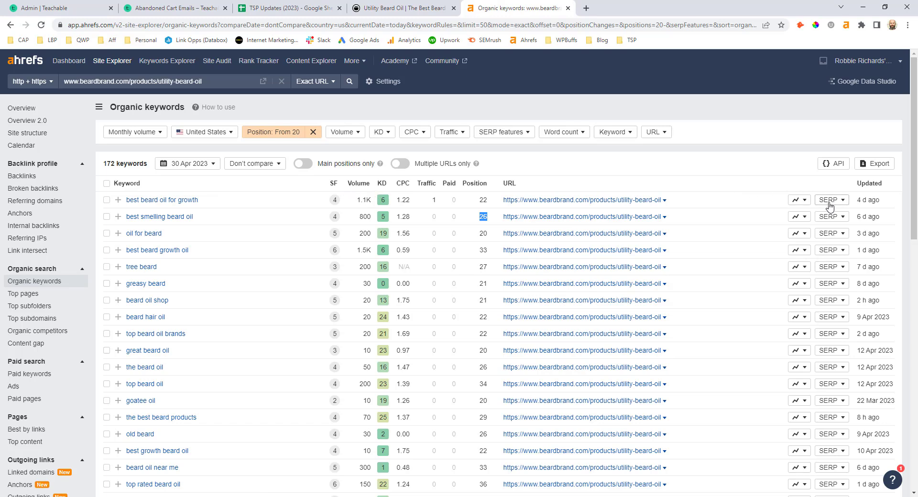
{"action": "mouse_move", "coordinate": [427, 227]}
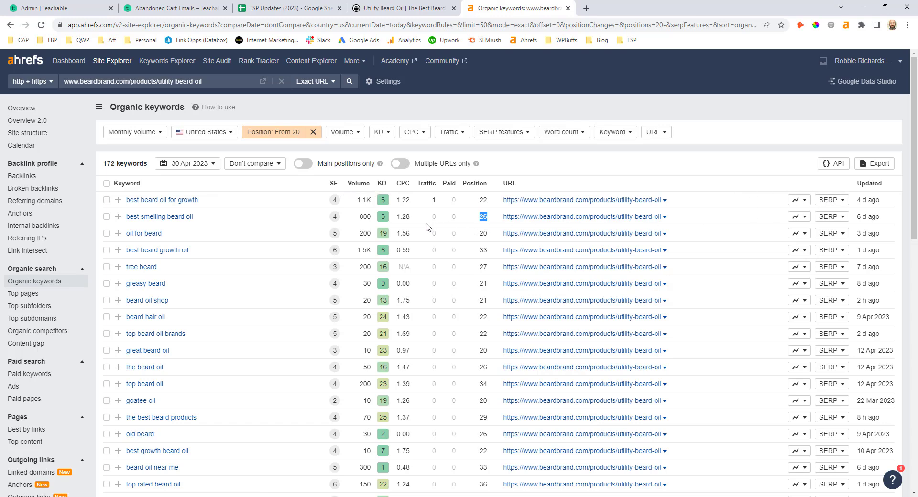
{"action": "mouse_move", "coordinate": [417, 224]}
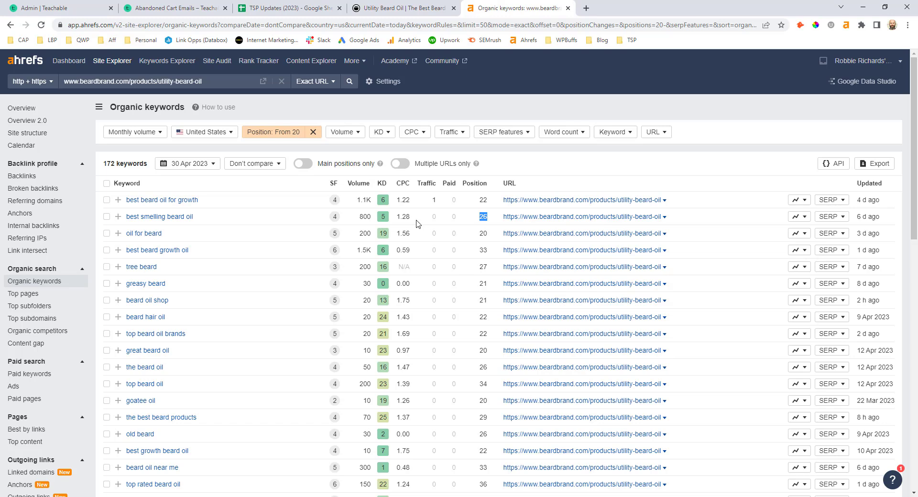
{"action": "mouse_move", "coordinate": [380, 224]}
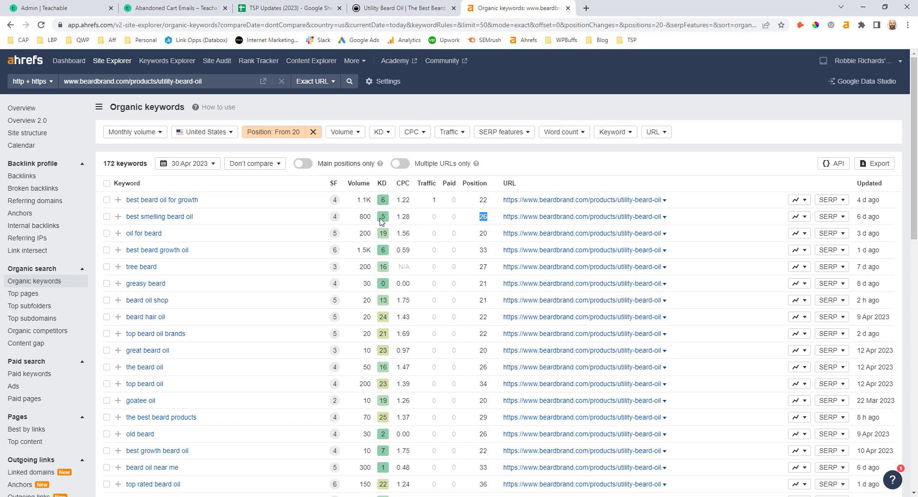